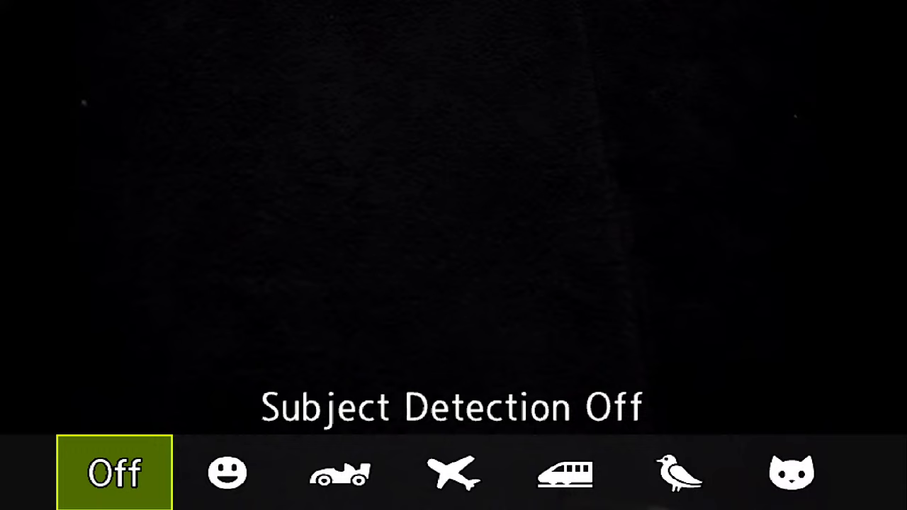
# - Switch Subject Detection from Off to the human face icon
pyautogui.click(227, 474)
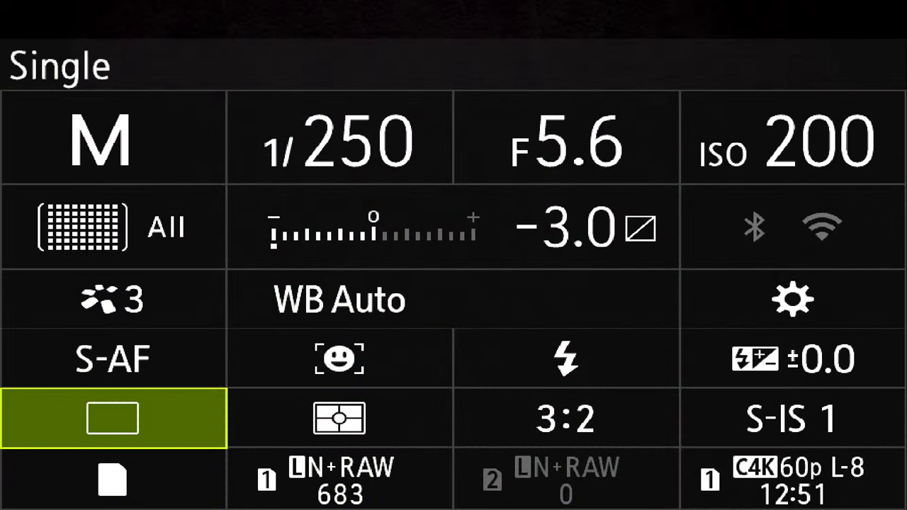
# - Set the drive mode to Single with mechanical shutter, keeping S-AF
pyautogui.click(112, 358)
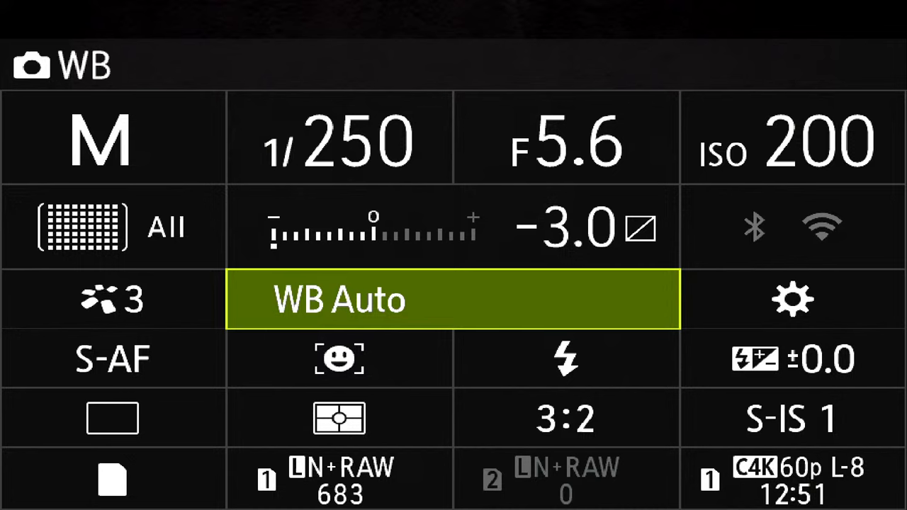
# - Open the white balance settings from the highlighted WB Auto cell
pyautogui.click(450, 300)
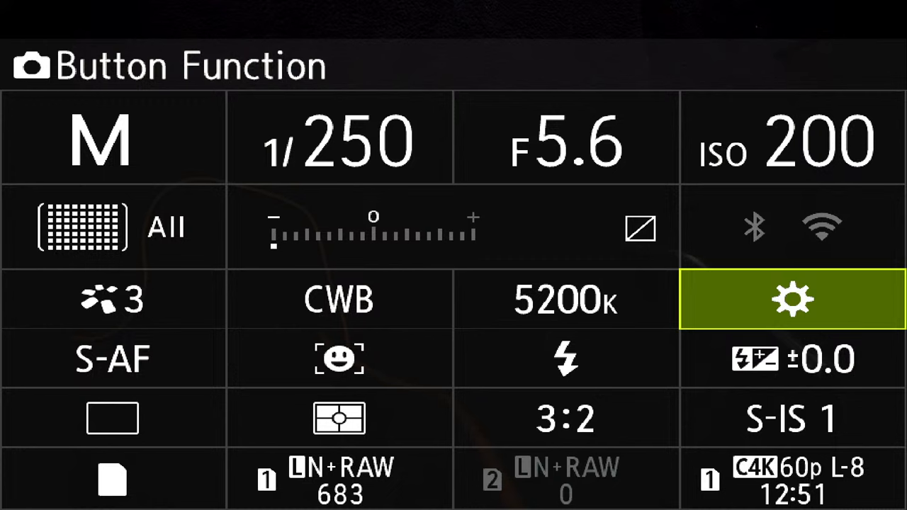
# - Open Button Function and scroll down to the AEL entry assigned to S-OVF
pyautogui.click(790, 300)
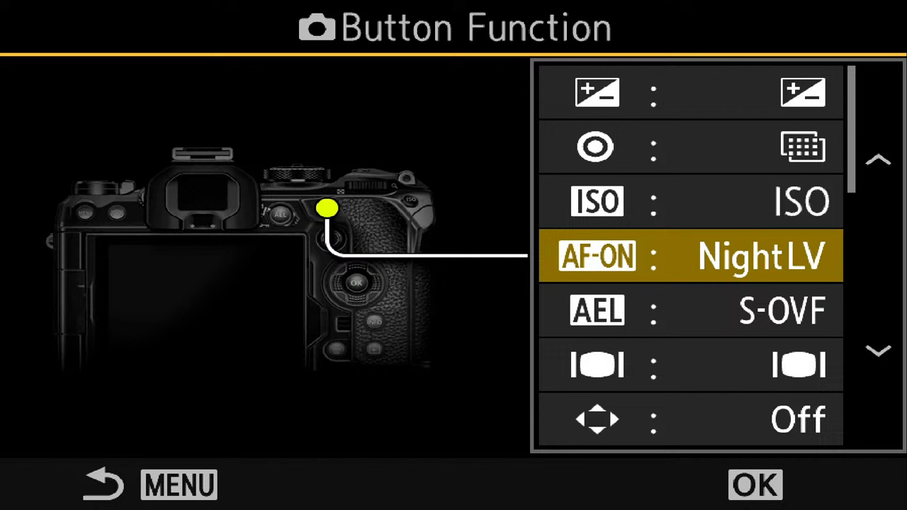
pyautogui.scroll(-3)
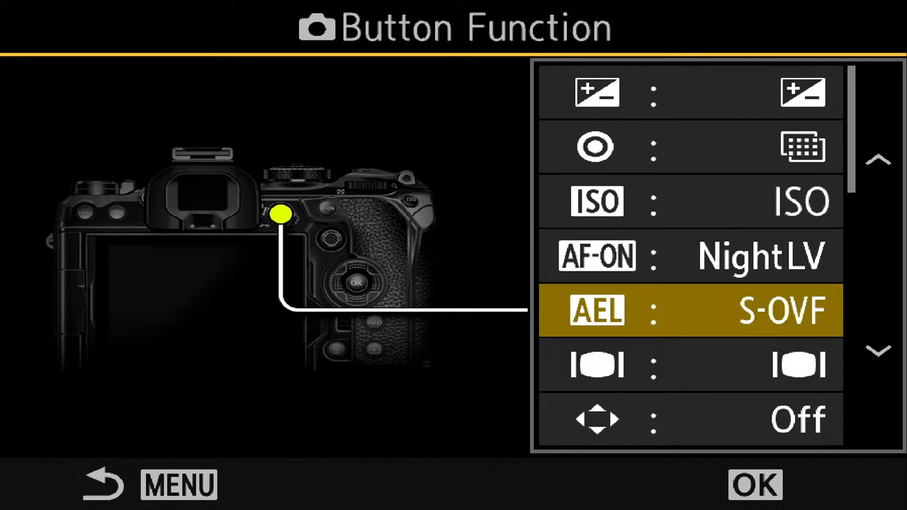